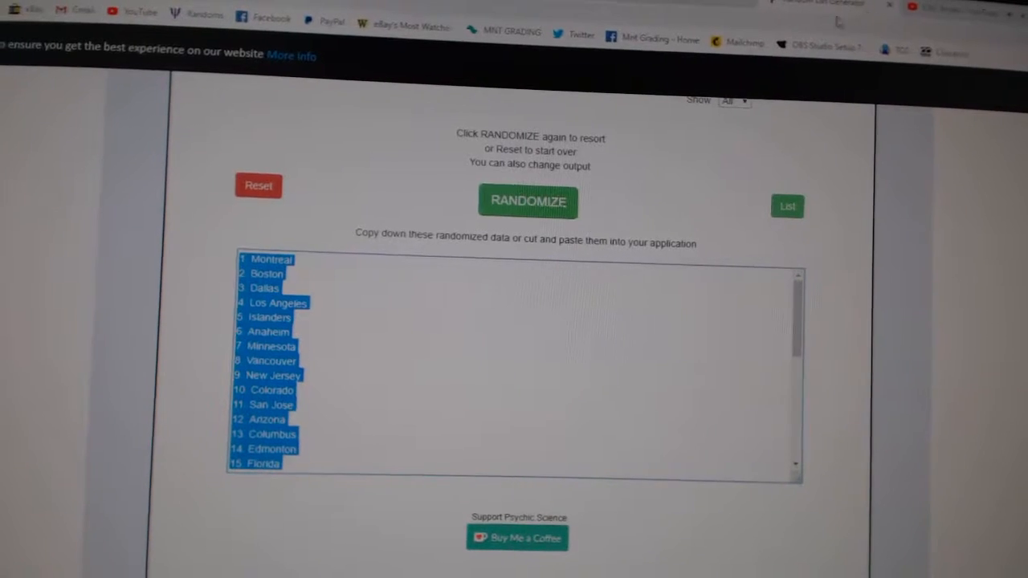
- Reshuffle the paid participant names repeatedly until a new numbered random order appears
click(516, 250)
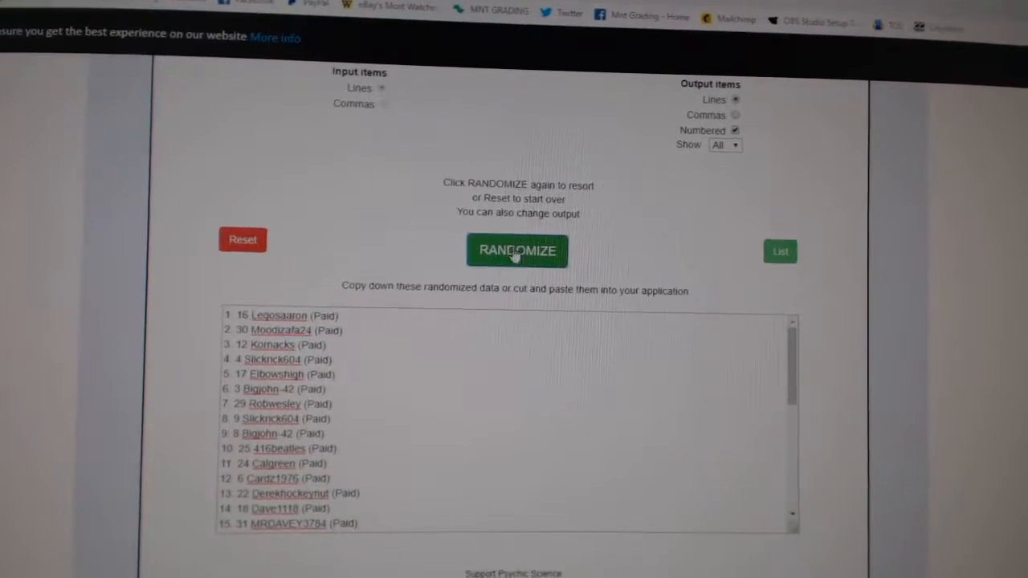
click(517, 250)
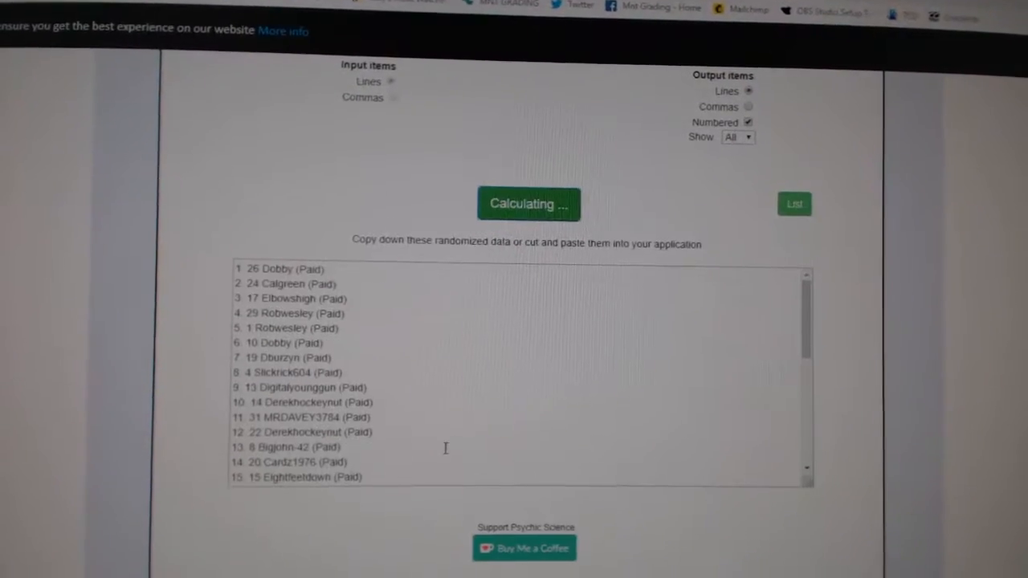
click(529, 204)
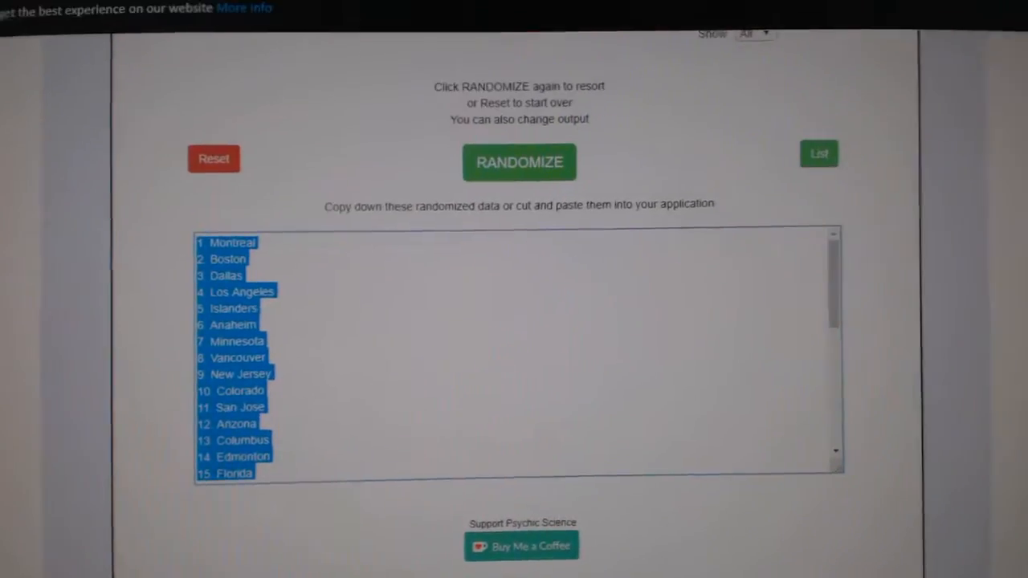
- Randomize the hockey team list into a numbered order beginning with Toronto
click(520, 162)
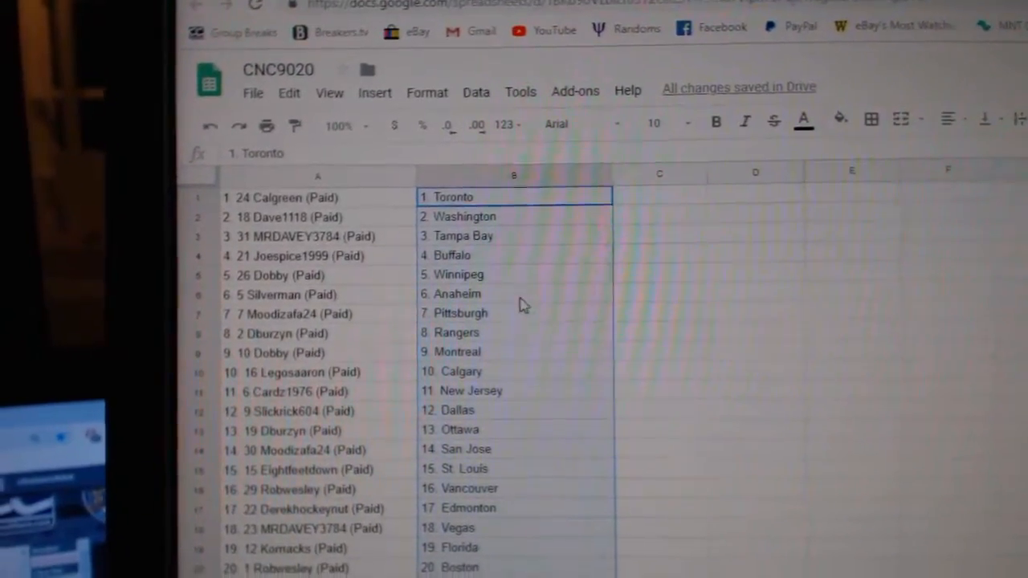
- Scroll through CNC9020 checking row 7's team, down to the final Los Angeles pairing
scroll(down, 3)
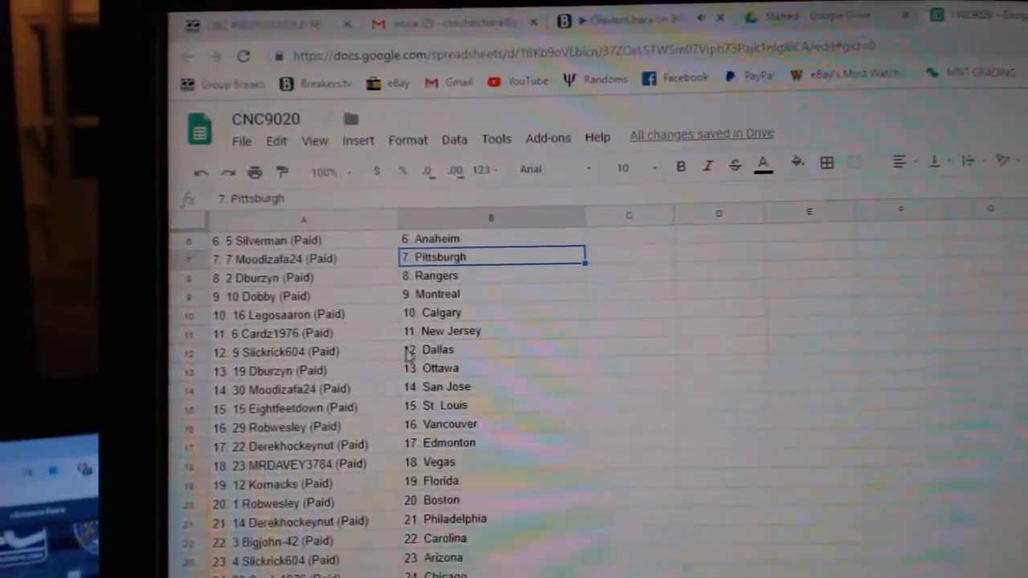
click(438, 349)
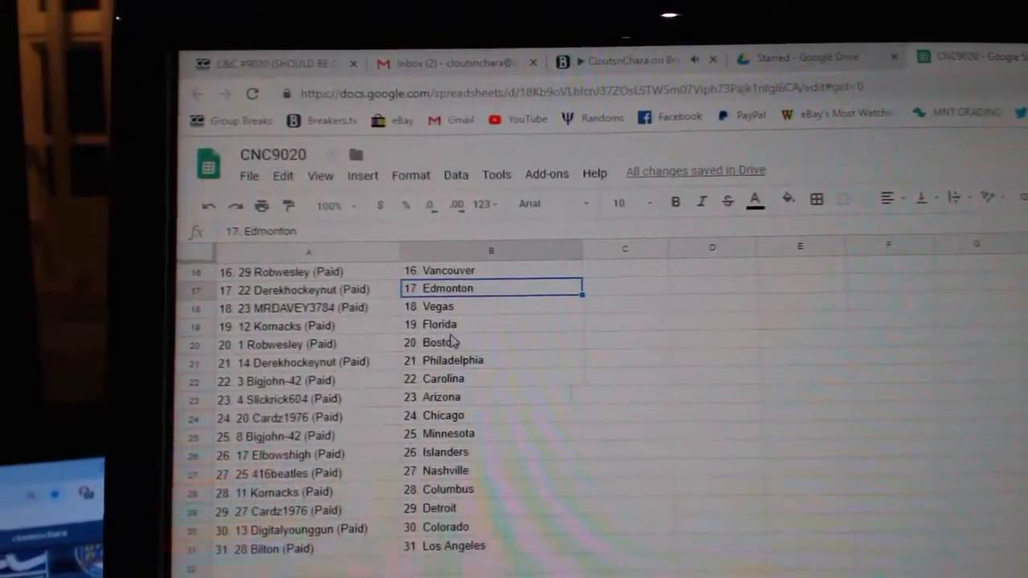
scroll(down, 3)
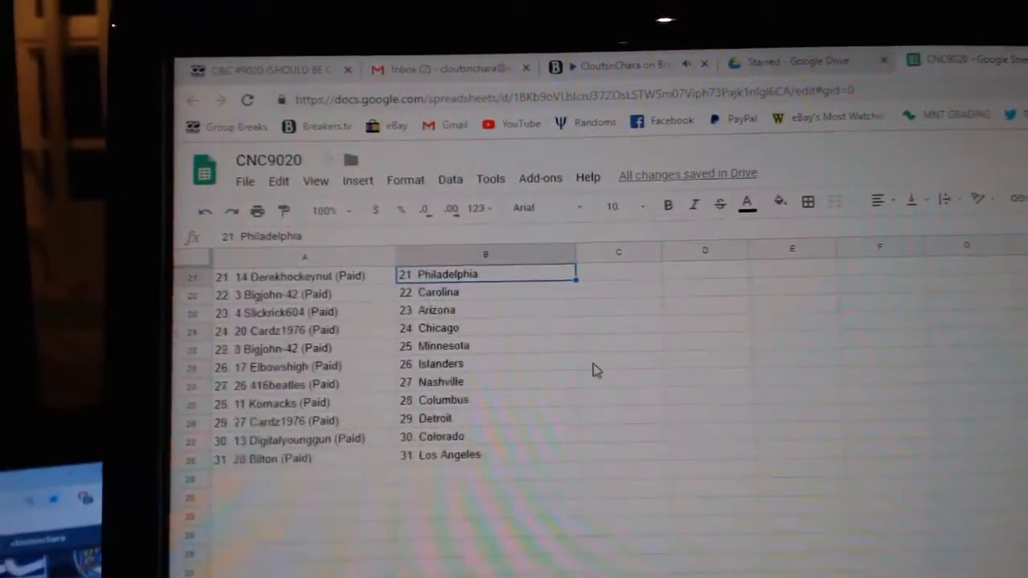